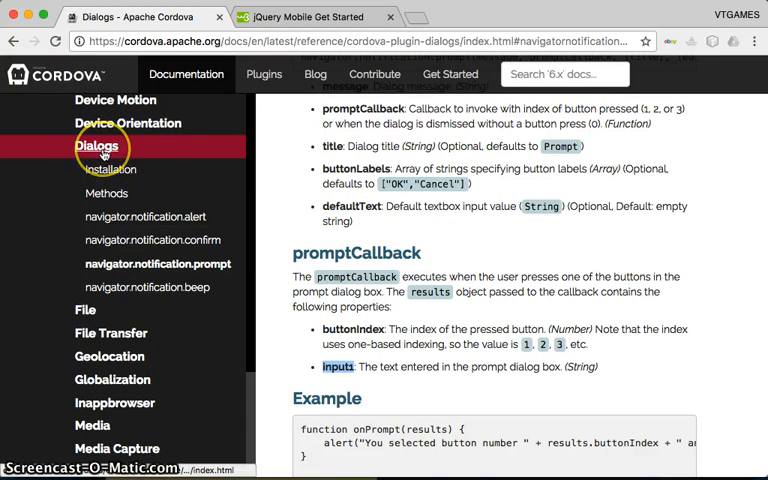
Step: Create a PhoneGap/Cordova App project named CordovaPluginsDialogsBeep and open it in this window
click(106, 192)
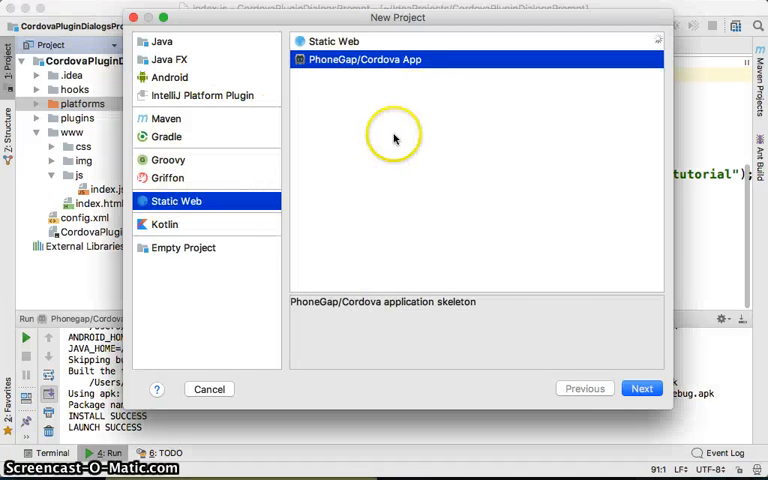
click(640, 388)
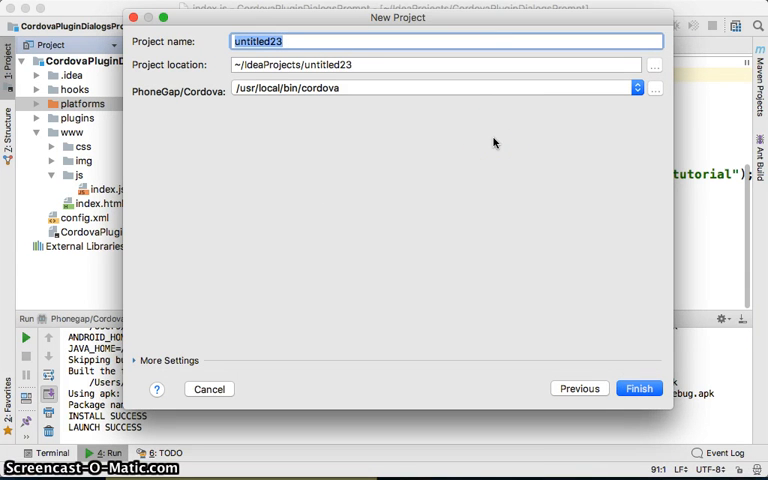
text(CordovaPlugins)
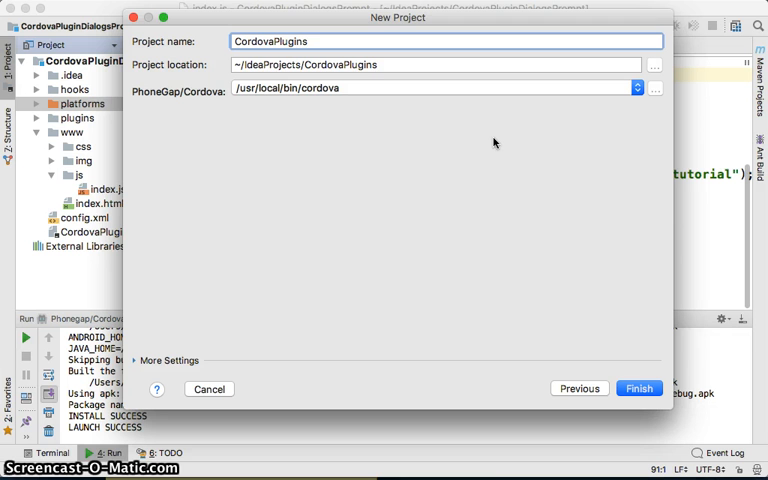
text(Dialgs)
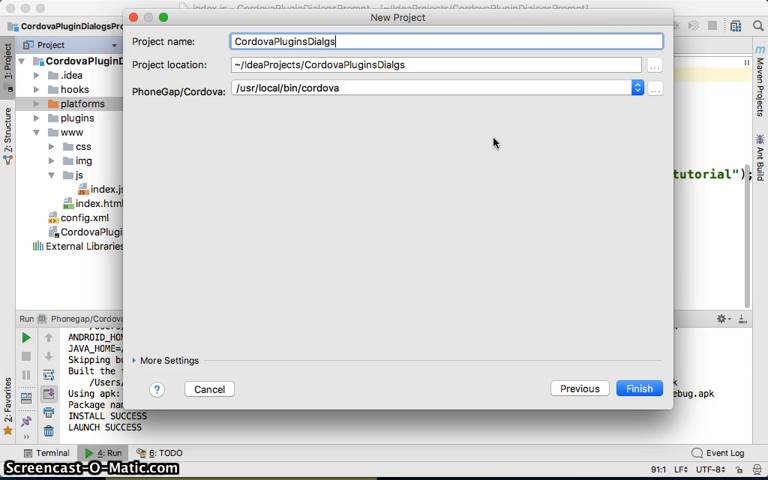
text(Beep)
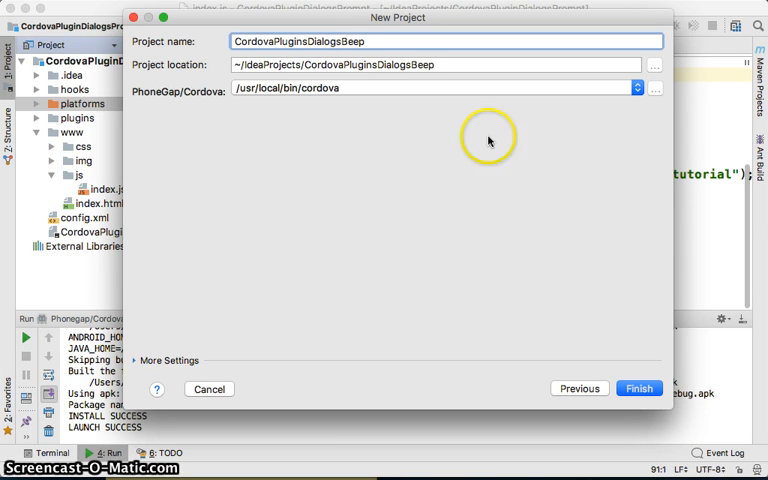
click(638, 388)
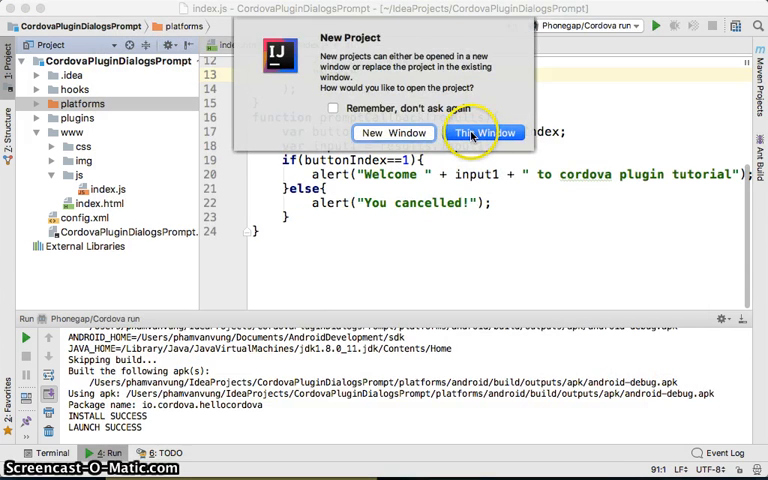
click(484, 132)
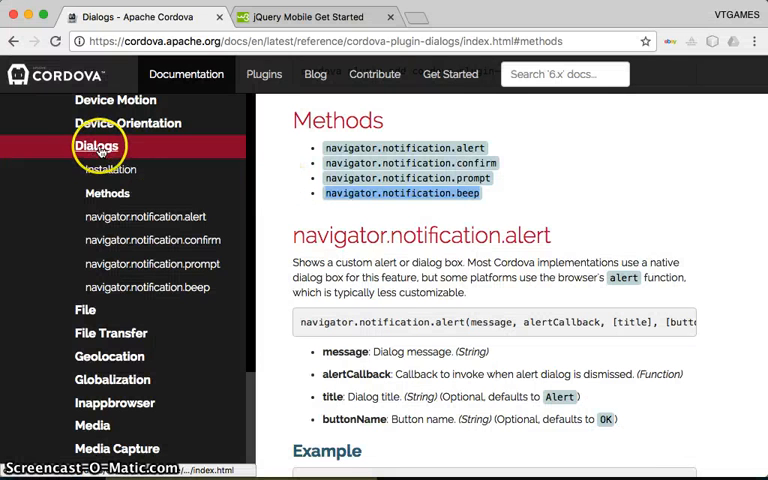
click(114, 168)
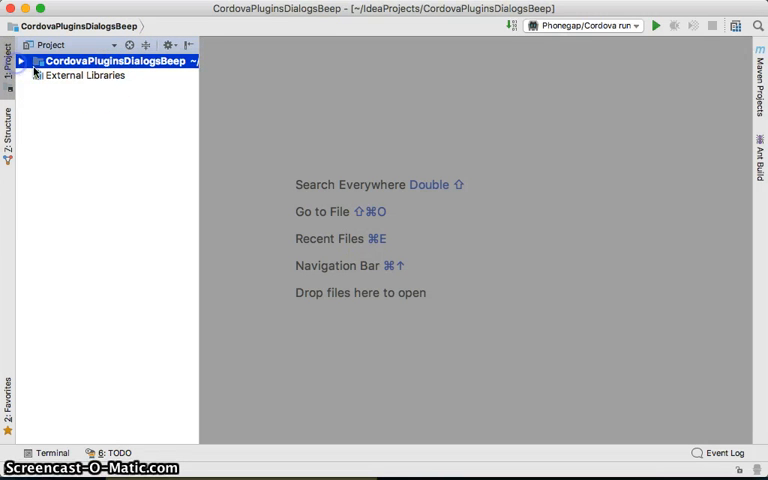
Step: Run 'cordova plugin add cordova-plugin-dialogs' in the project terminal
click(22, 60)
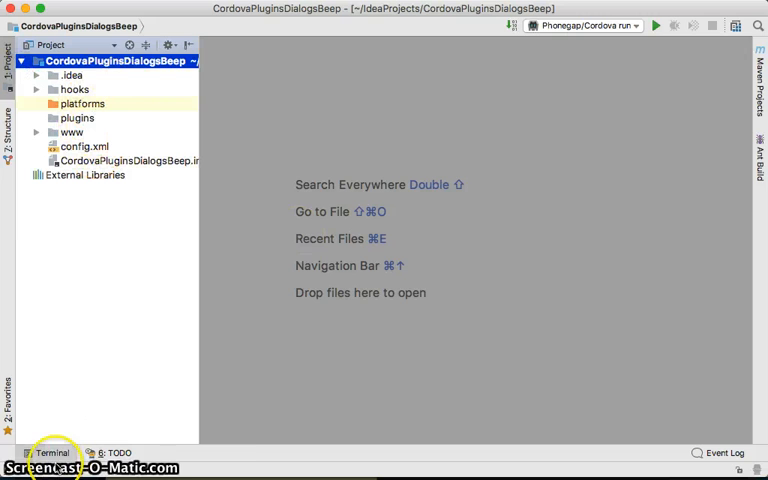
click(52, 452)
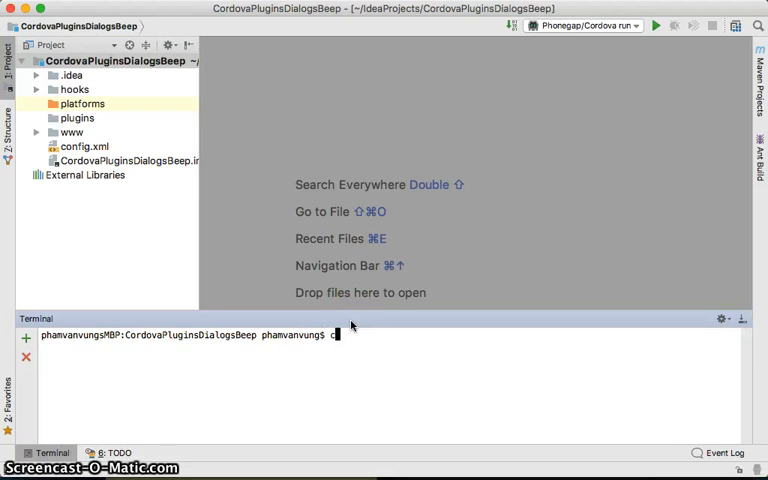
text(cordova plugin)
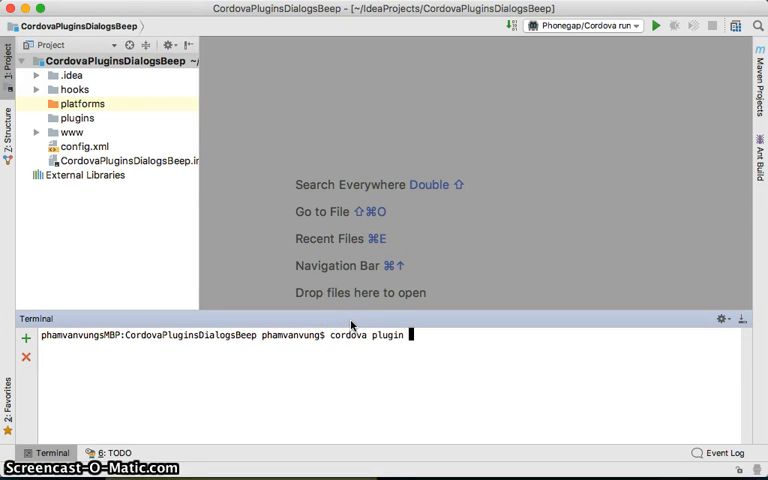
text(add)
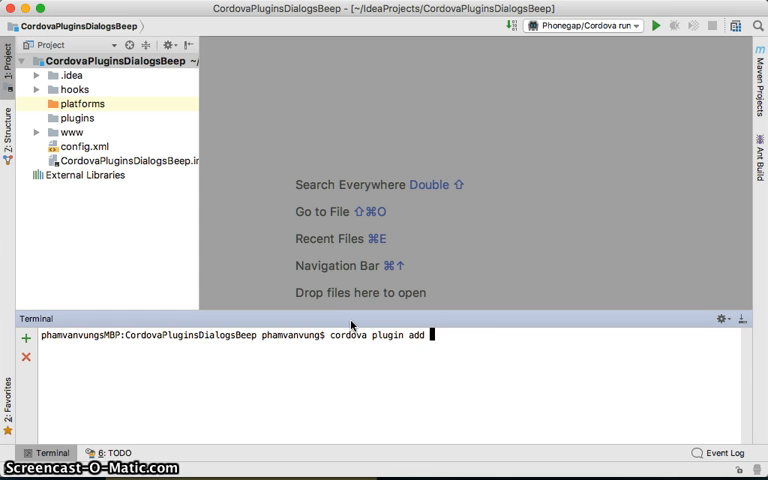
text(cordova-)
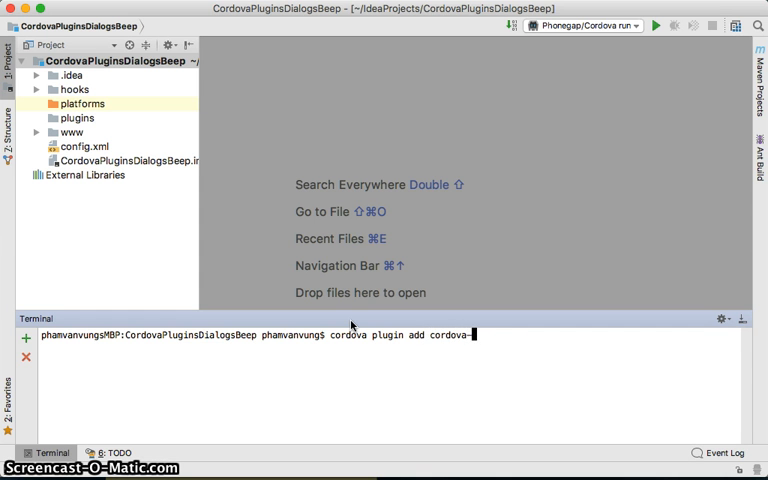
text(plugin-dialo)
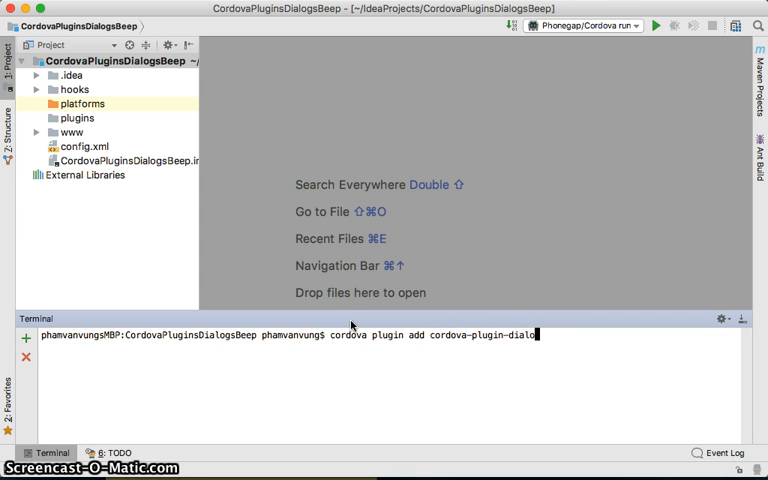
text(gs)
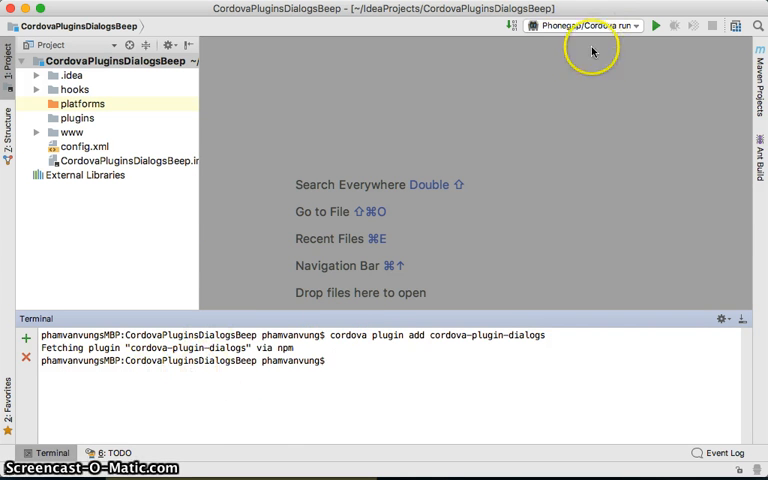
click(584, 24)
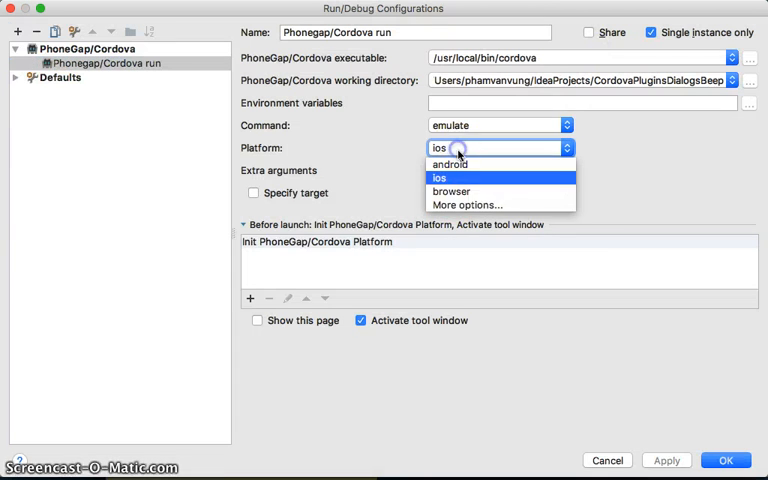
Step: Set the run configuration Platform to browser and confirm with OK
click(452, 192)
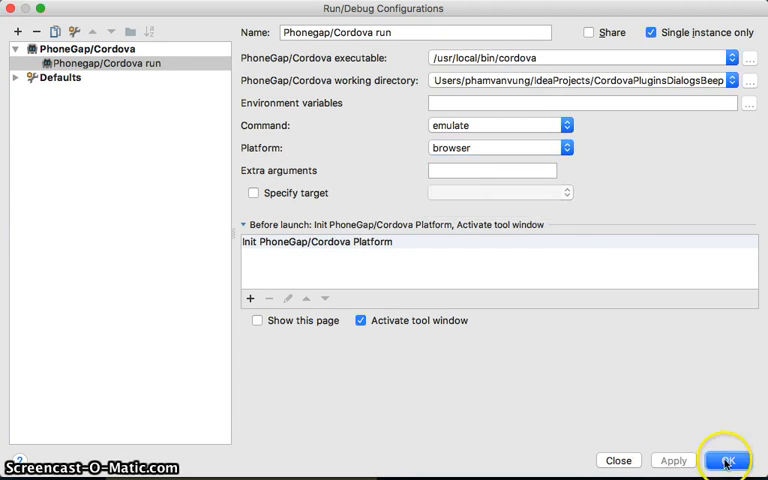
click(728, 460)
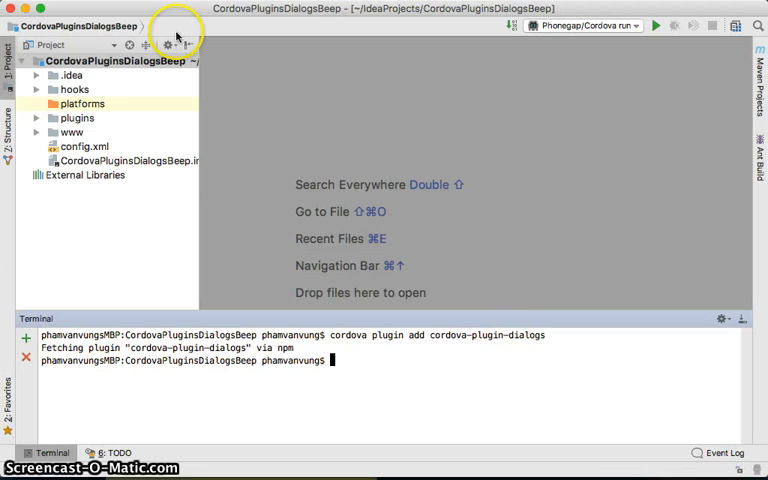
mouse_move(372, 52)
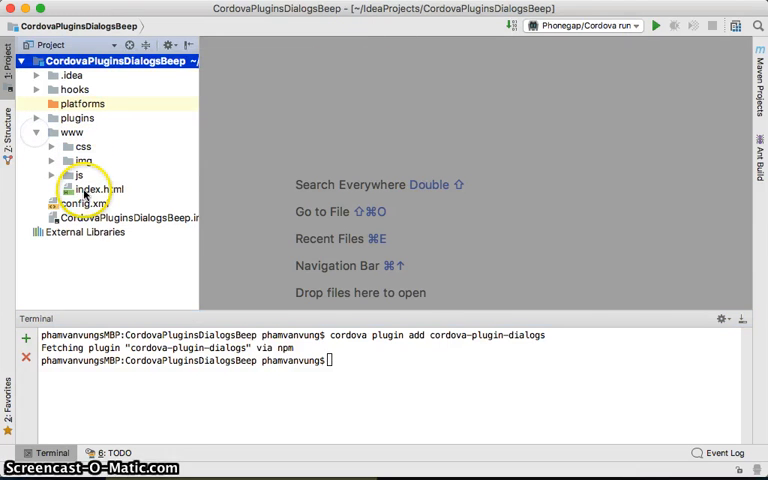
Step: Add <button onclick="makeSound()">Make beep sound</button> to the body of index.html
double_click(92, 188)
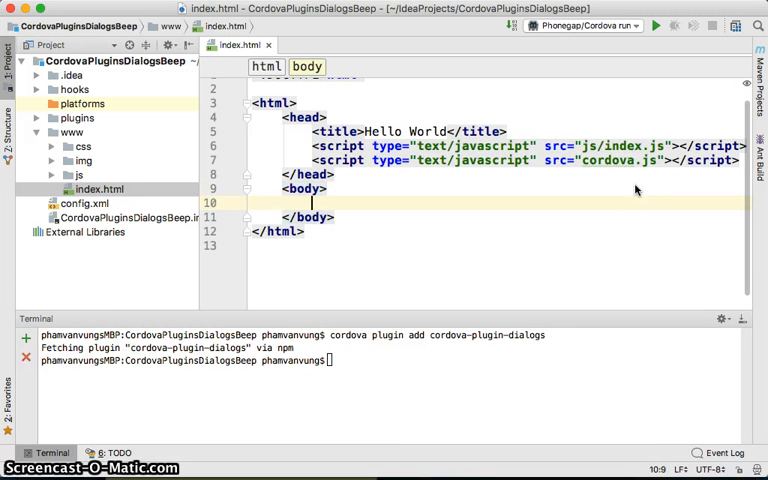
text(<button)
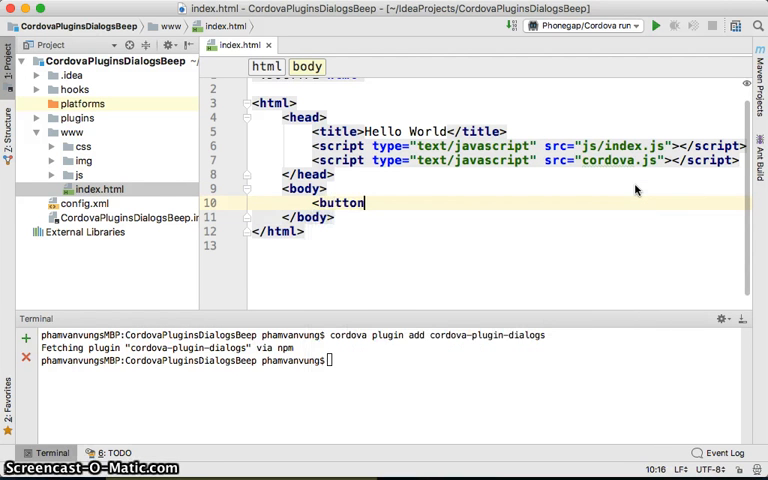
text(onclick="")
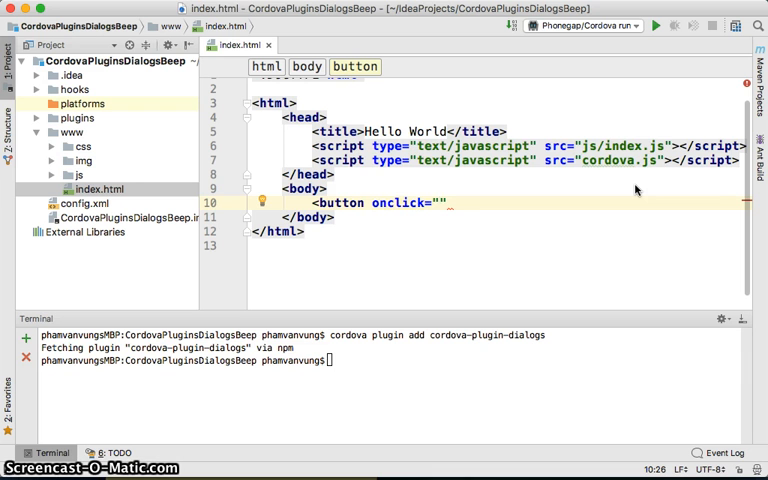
text(do)
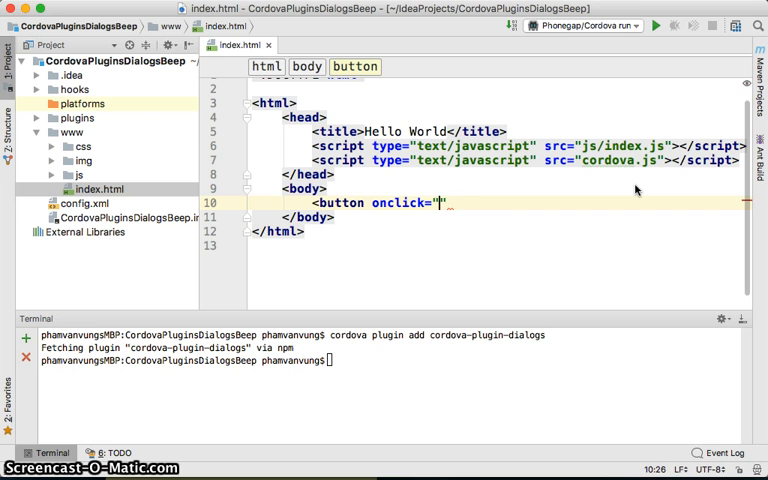
text(makeSound()
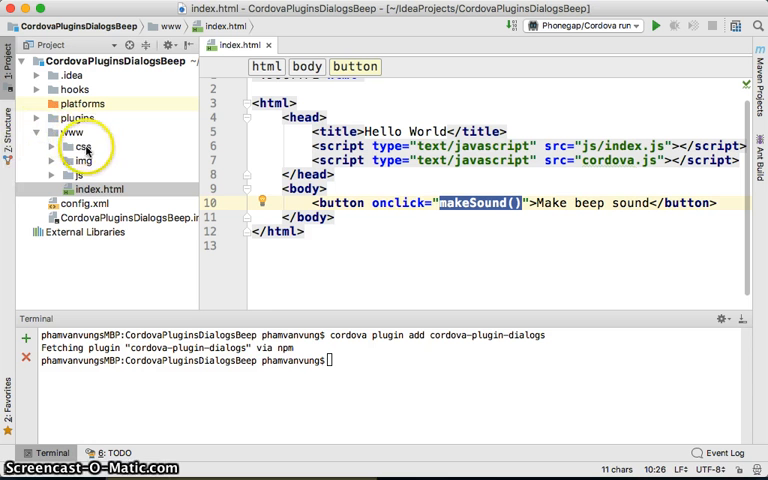
Step: Define function makeSound(){ navigator.notification.beep(2); } in index.js, matching the Cordova docs
click(76, 174)
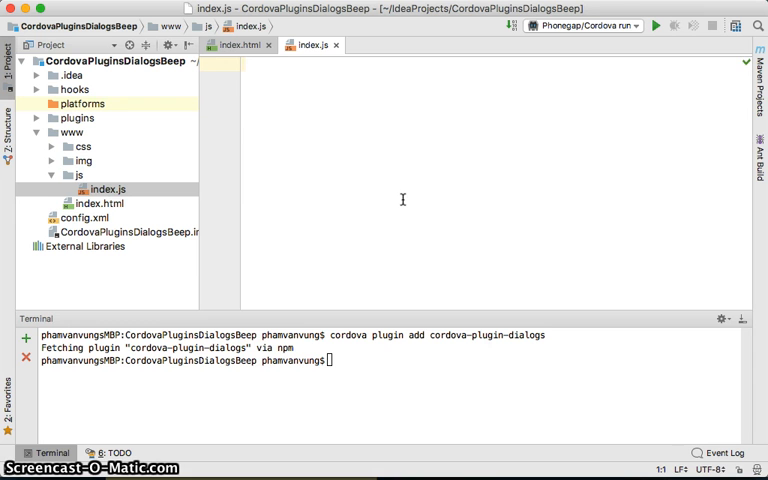
text(function)
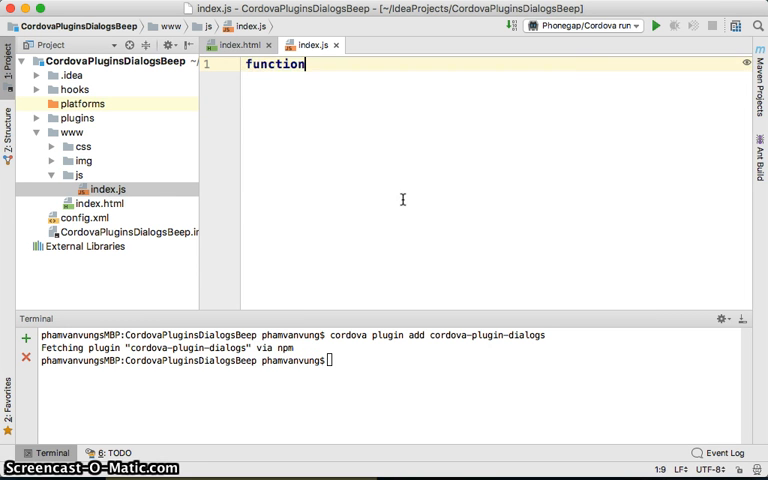
text(makeSound(){})
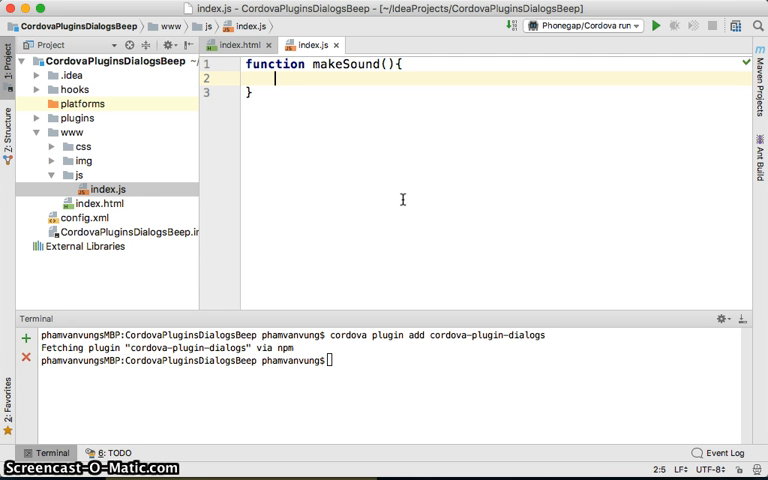
text(navigator.)
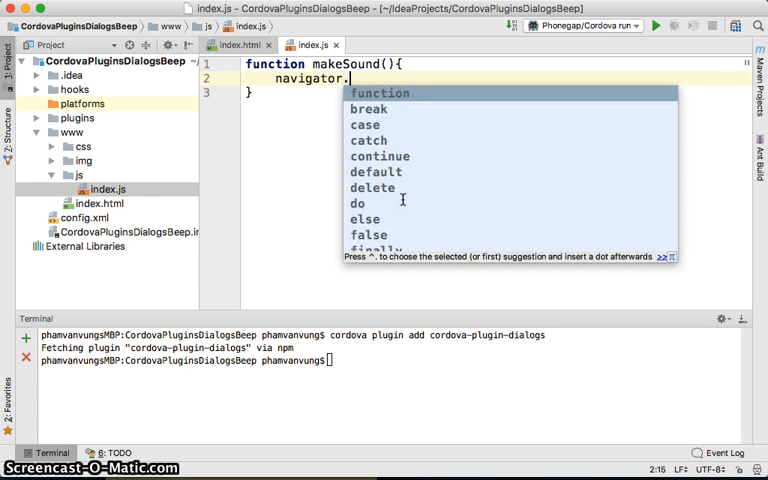
text(notification.)
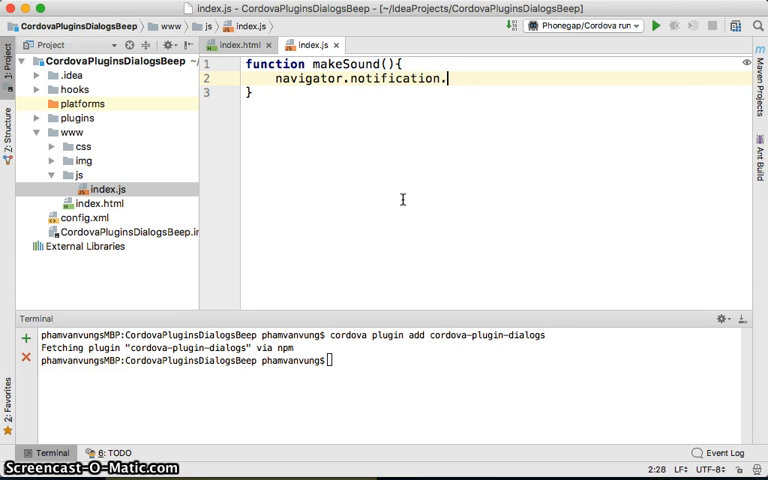
text(beep())
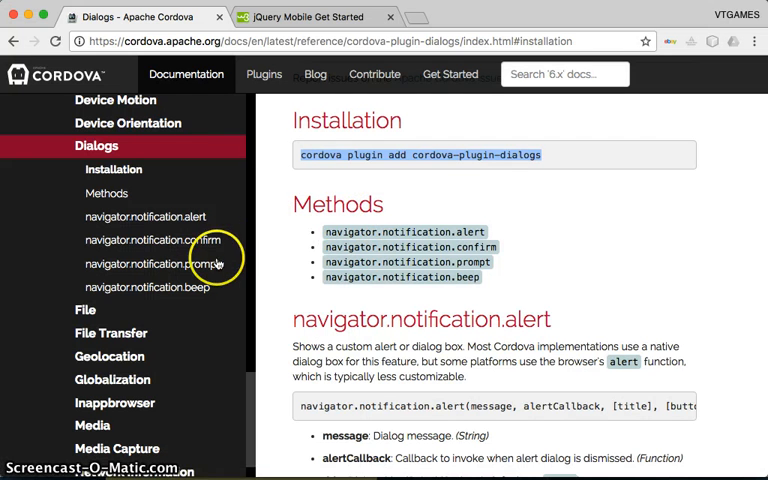
click(144, 288)
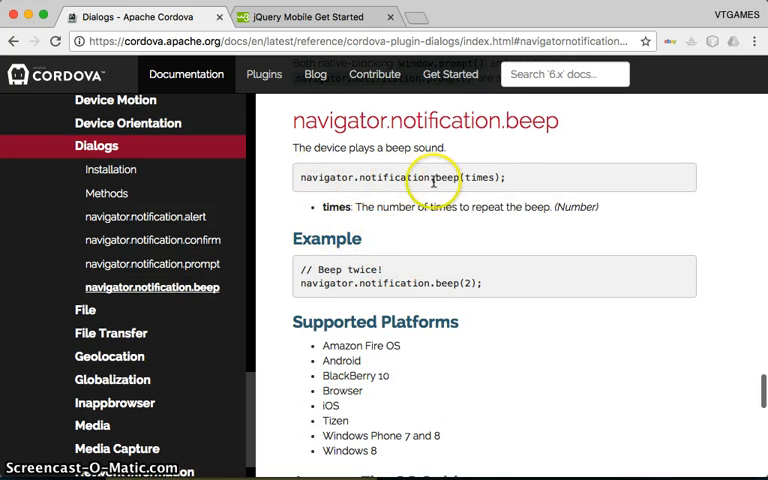
double_click(478, 176)
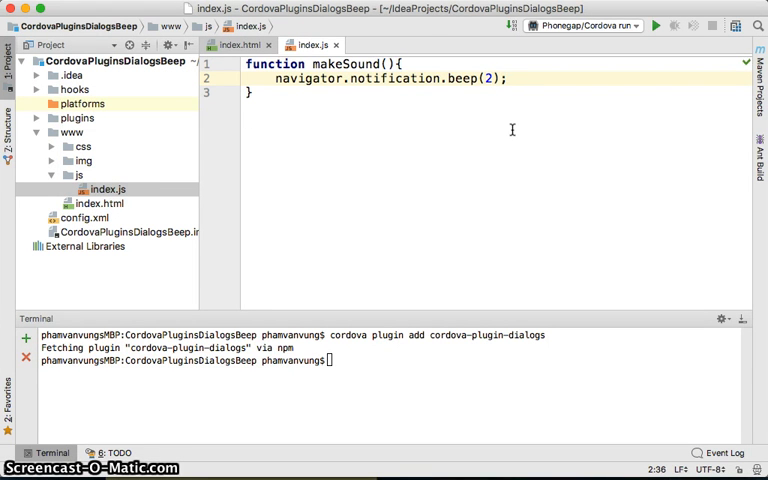
Step: Keep the browser platform, run the app with Stop and Rerun, and view the page in Chrome
click(584, 24)
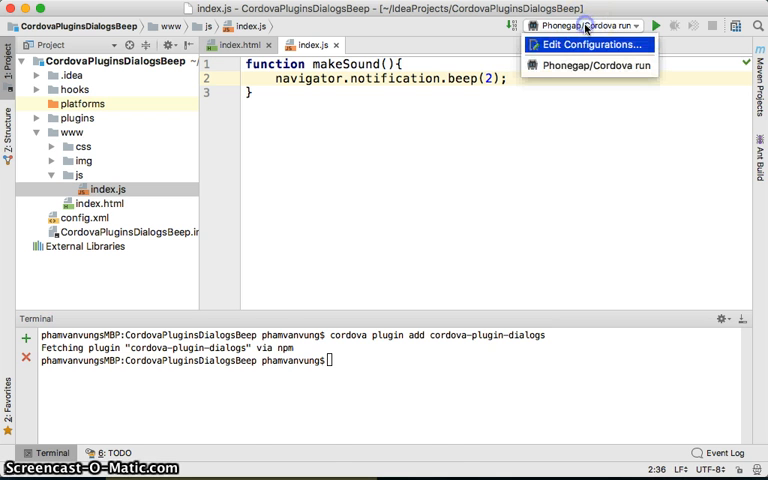
click(588, 44)
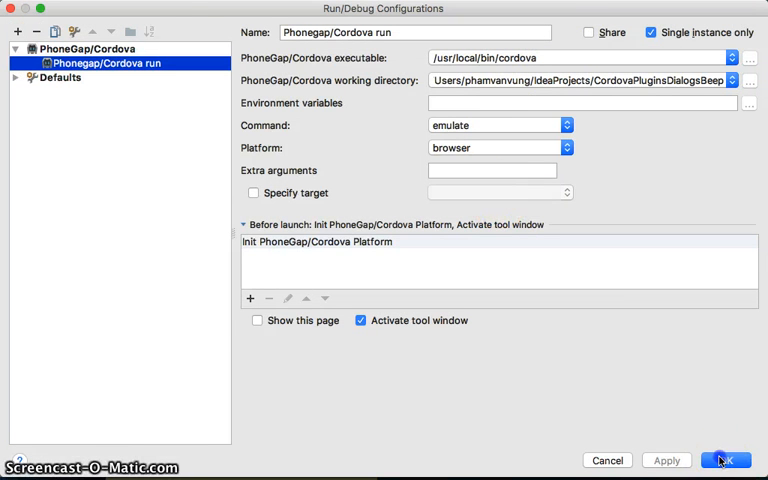
click(726, 460)
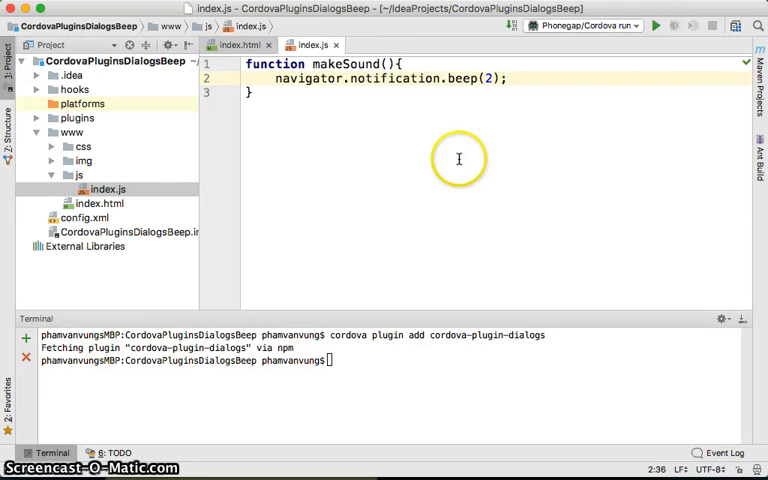
click(656, 26)
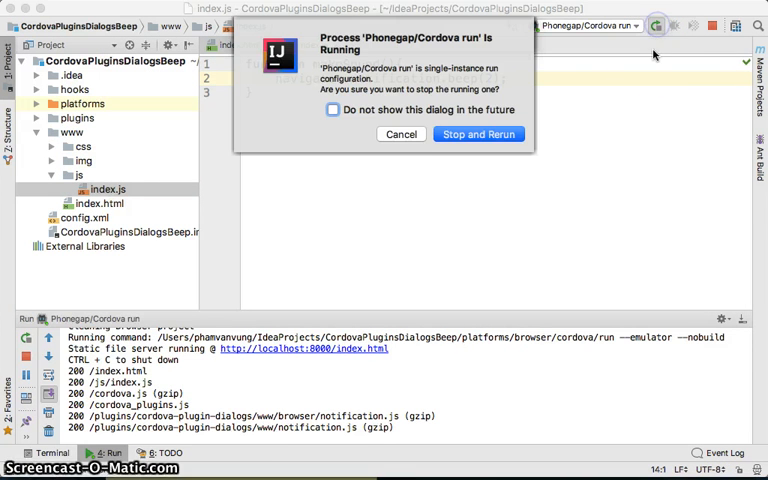
click(478, 134)
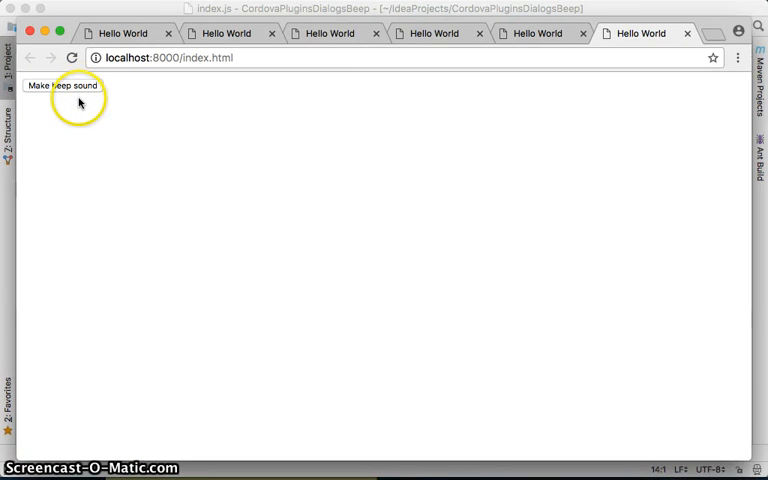
mouse_move(276, 88)
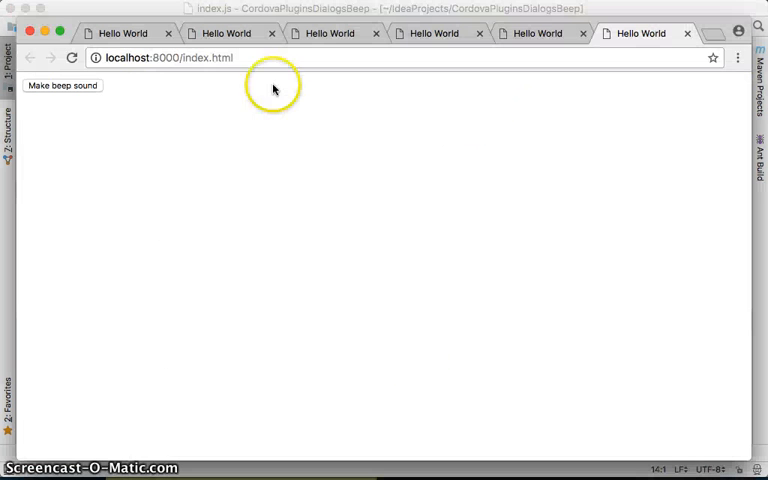
click(62, 84)
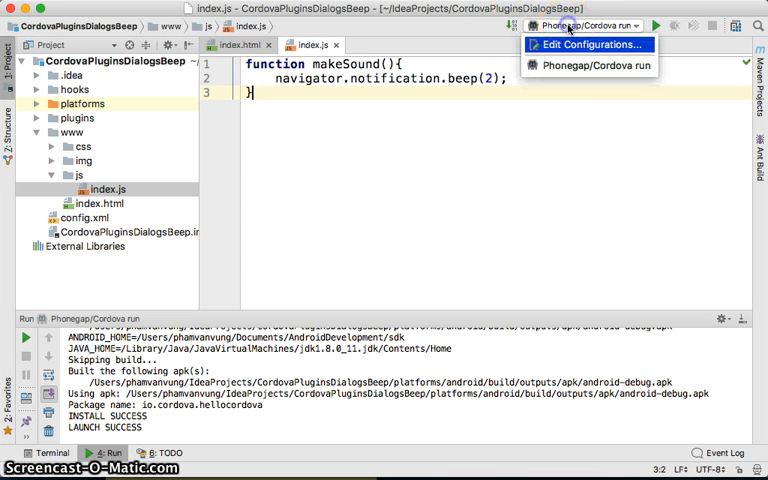
Step: Switch the run configuration Platform to android and run the app in the Android emulator
click(588, 44)
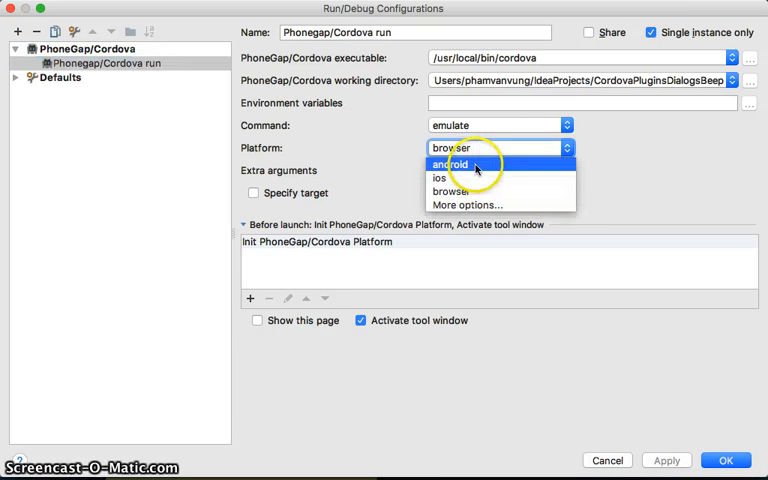
click(448, 164)
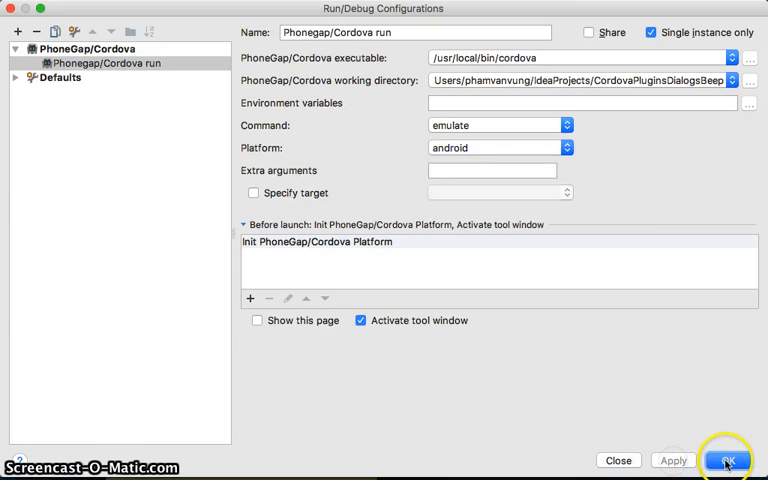
click(728, 460)
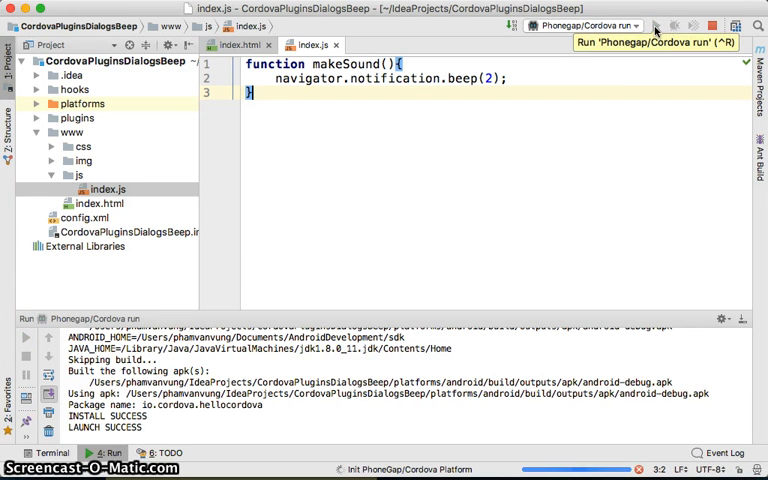
click(656, 26)
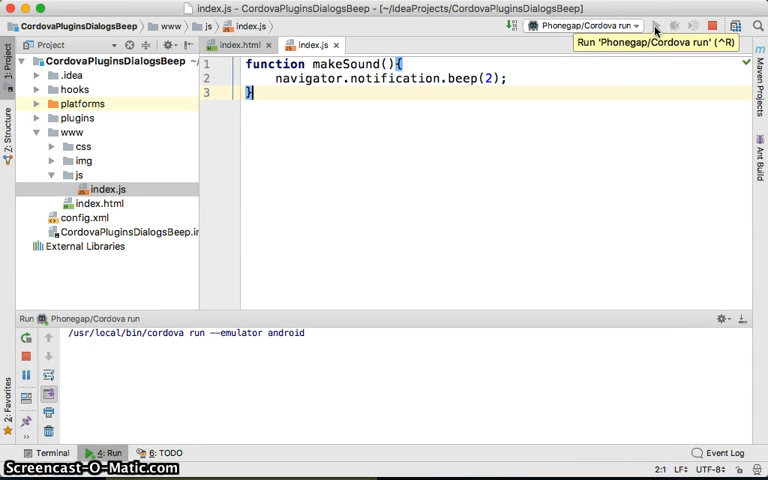
click(656, 26)
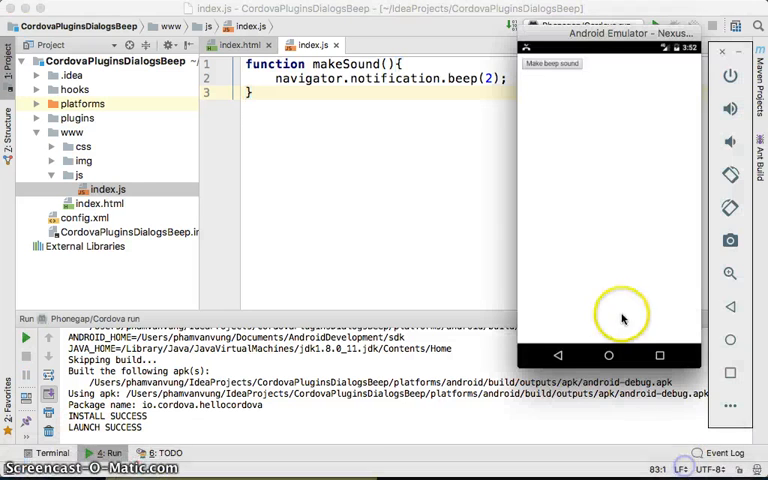
mouse_move(558, 64)
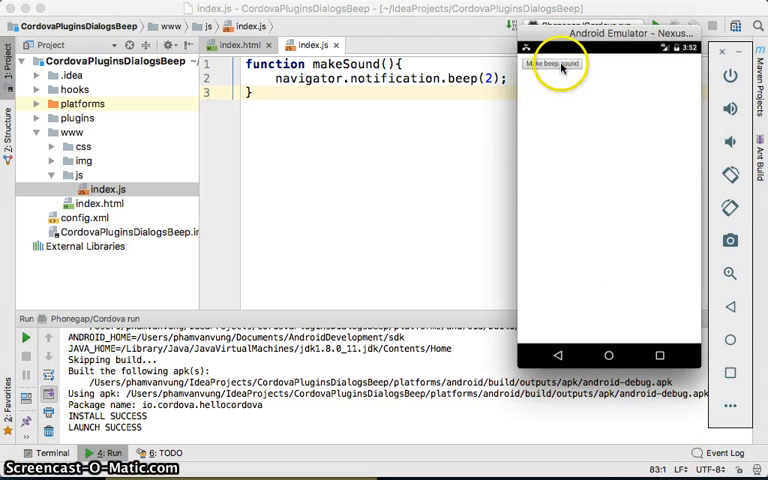